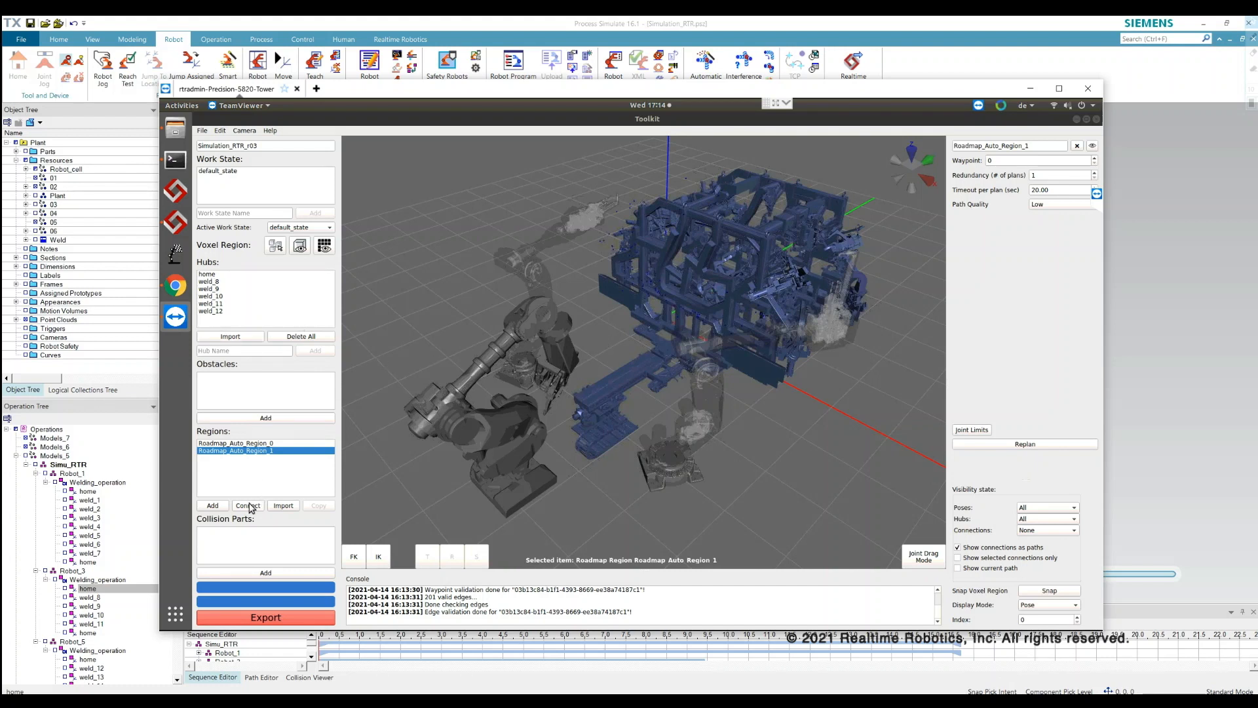
# - Abandon an automatic hub region, then display Roadmap_Auto_Region_1's valid connections as paths
pyautogui.click(212, 505)
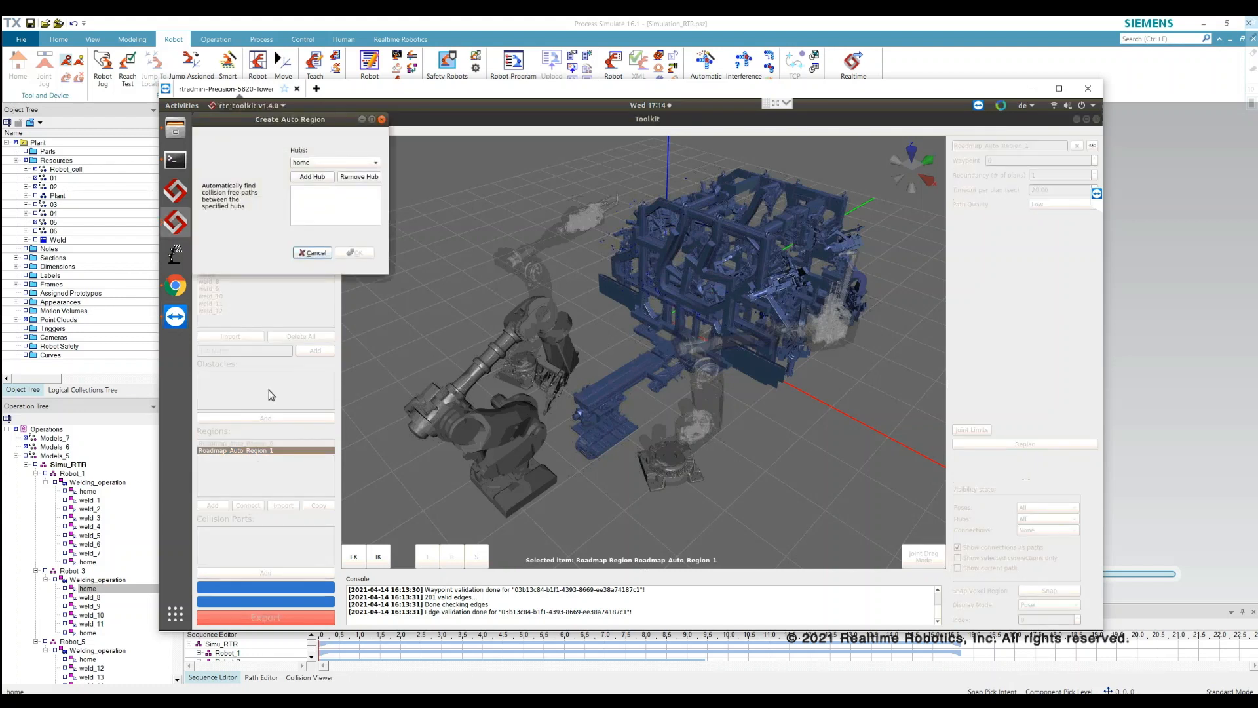
pyautogui.click(373, 162)
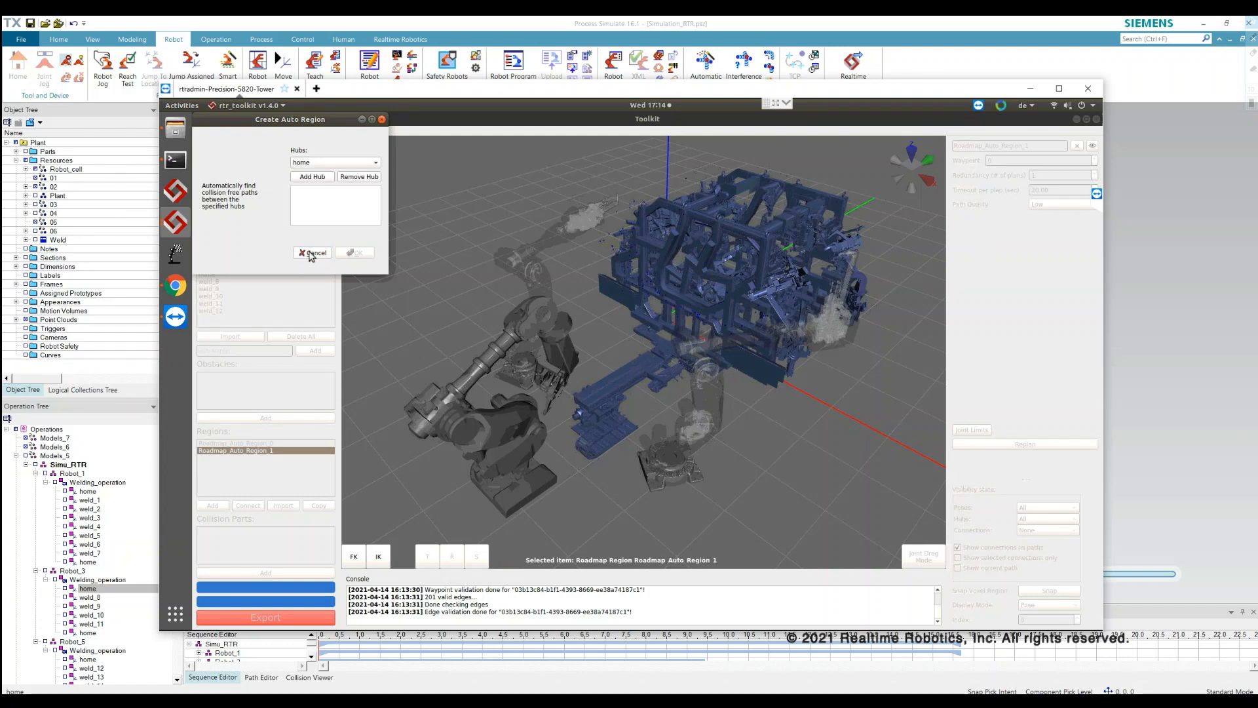
pyautogui.click(314, 251)
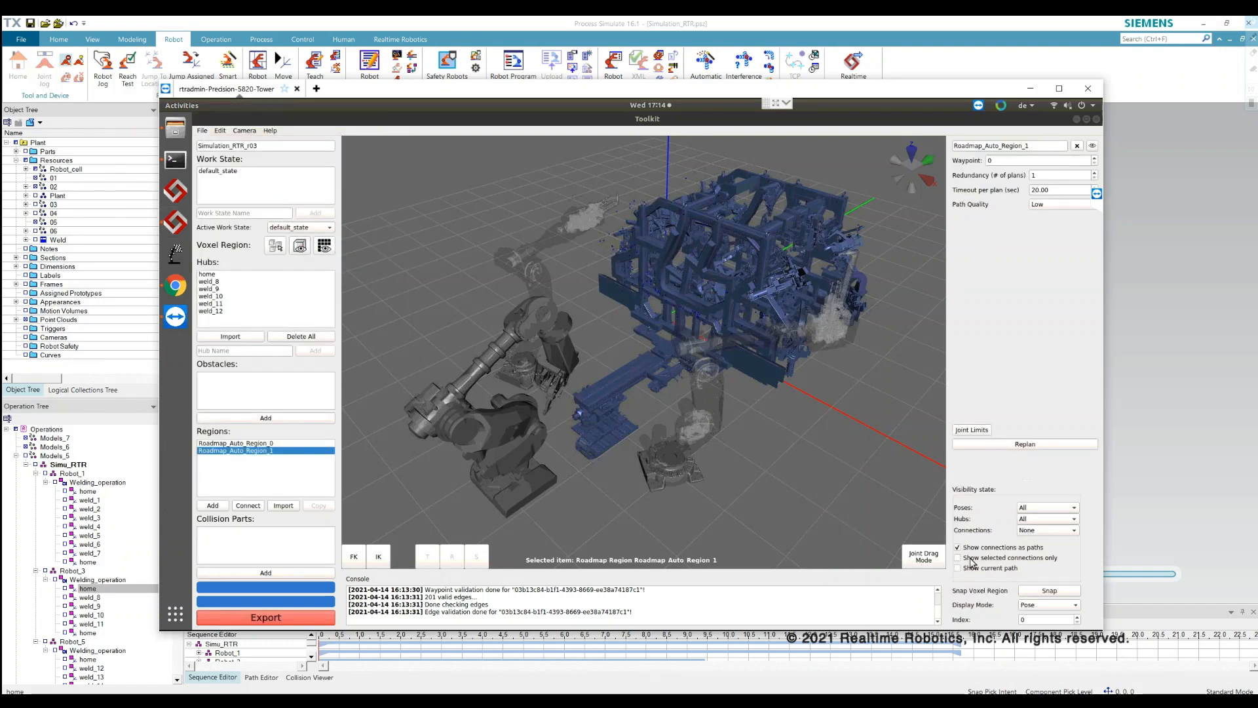
pyautogui.click(1047, 530)
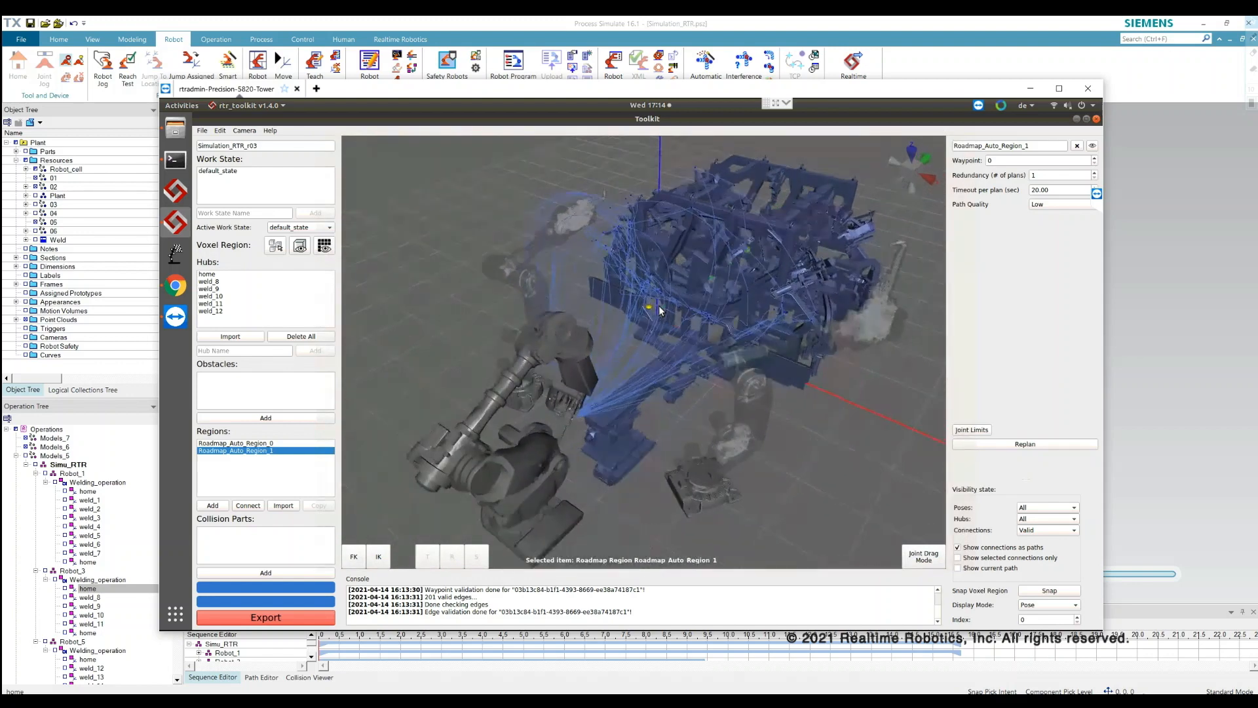
pyautogui.click(1047, 604)
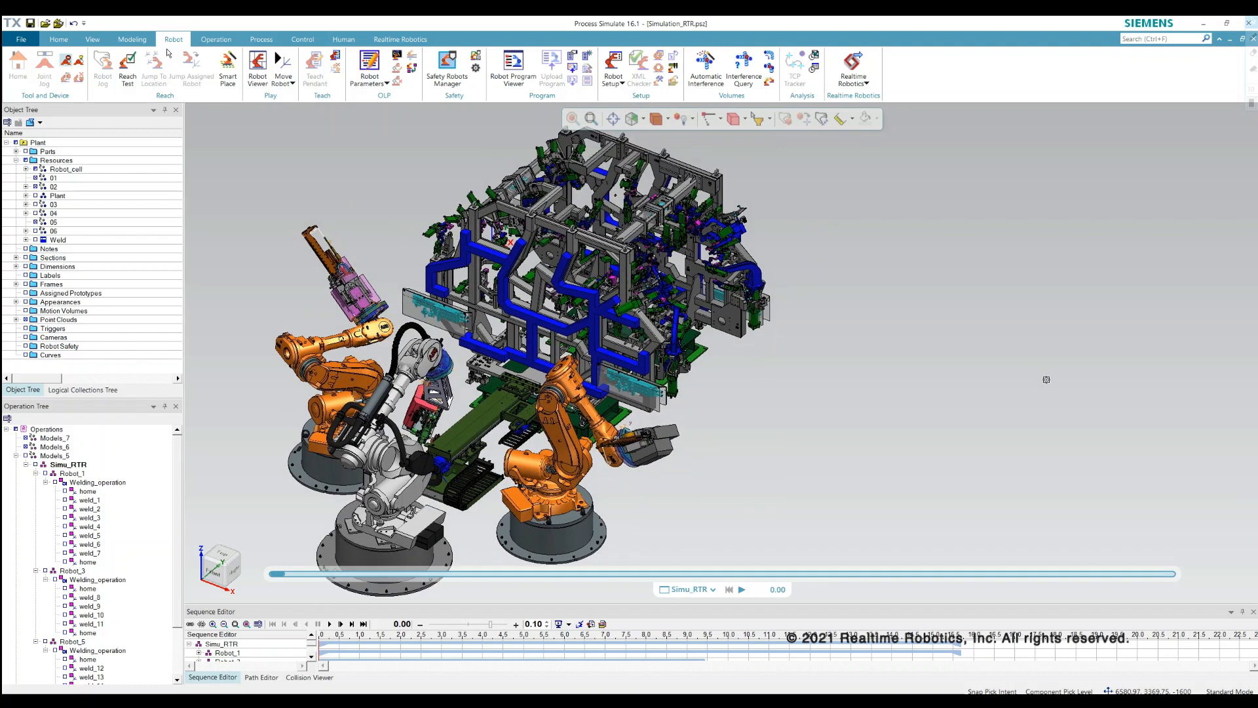
# - Open Realtime Robotics Settings from the Realtime Robotics ribbon tab
pyautogui.click(400, 38)
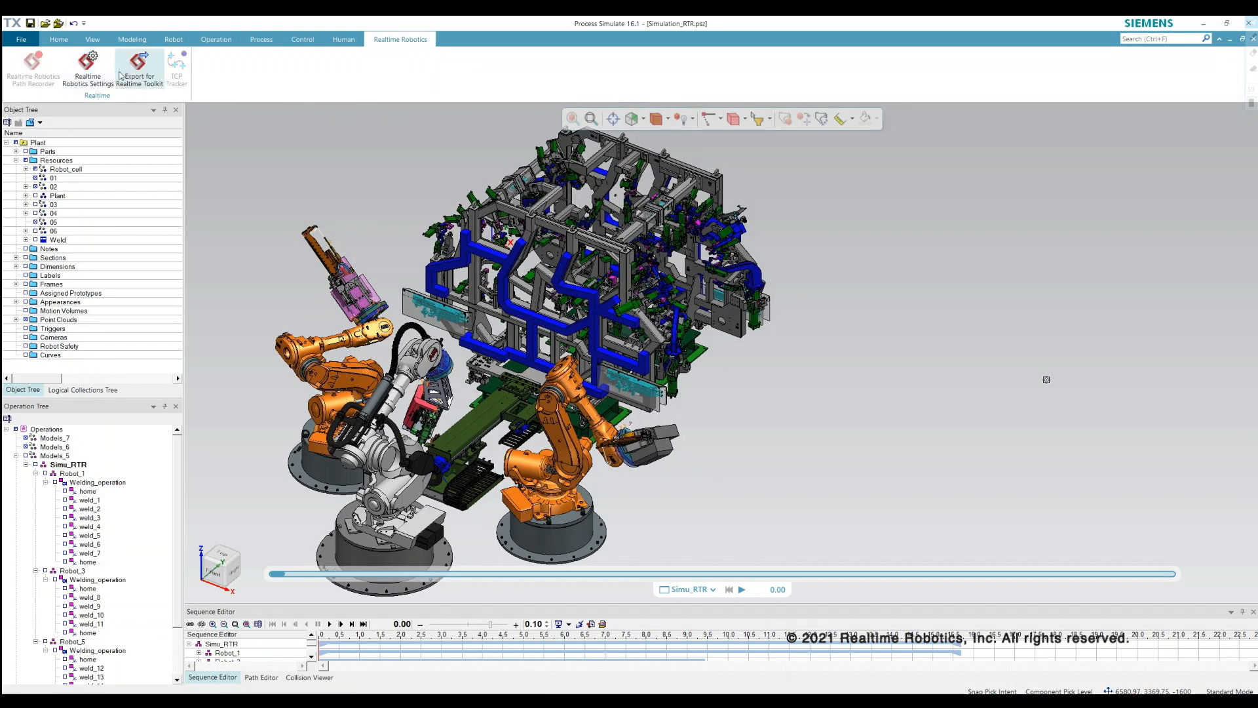
pyautogui.click(87, 68)
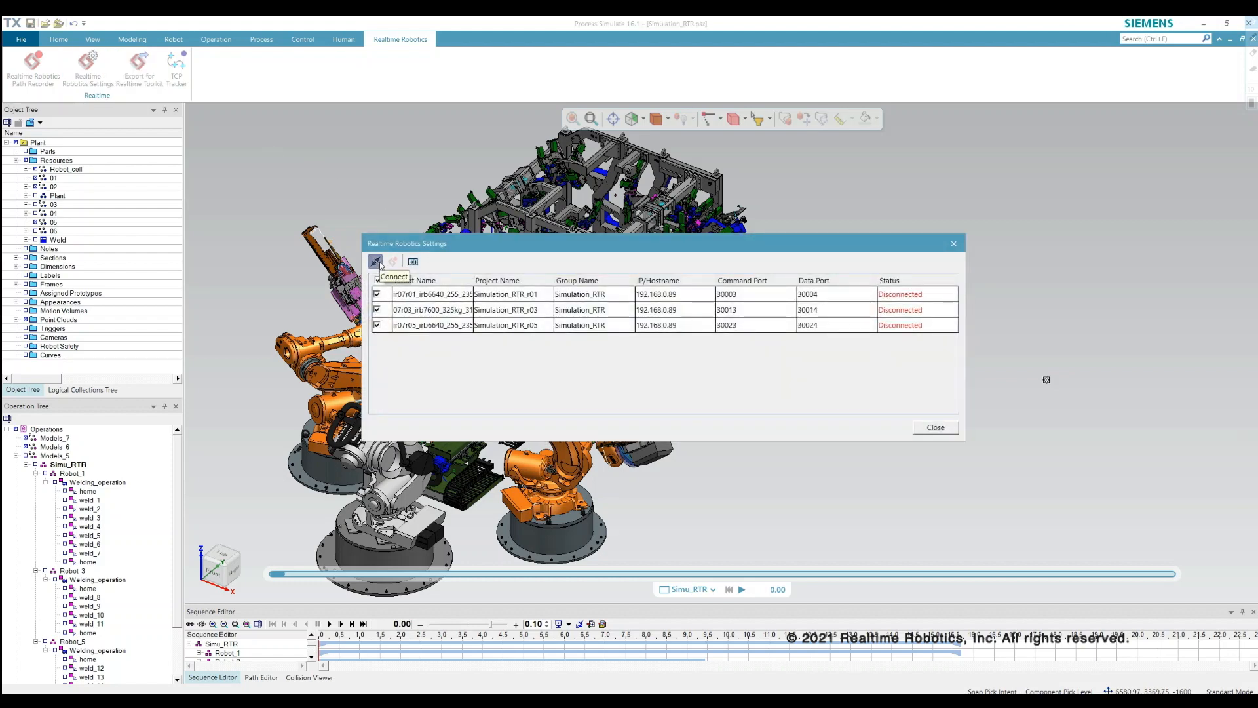
# - Connect the three robot connections to the controller, then close the settings dialog
pyautogui.click(375, 261)
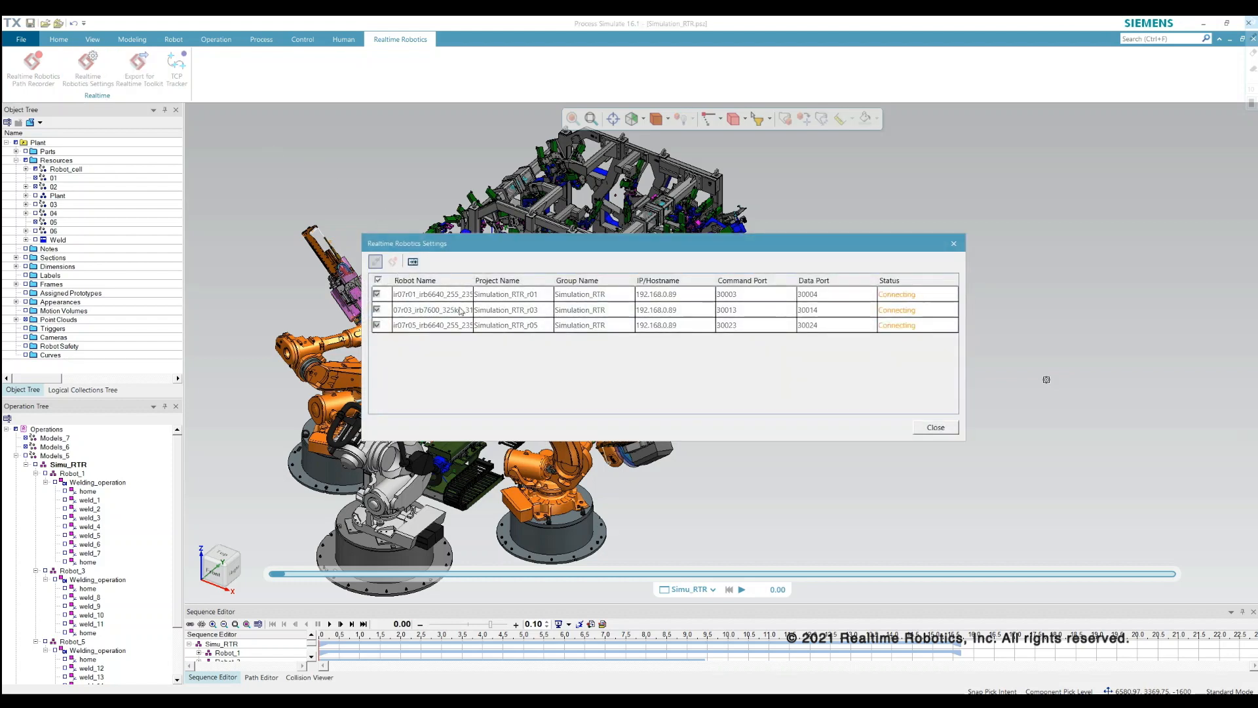
pyautogui.moveTo(656, 401)
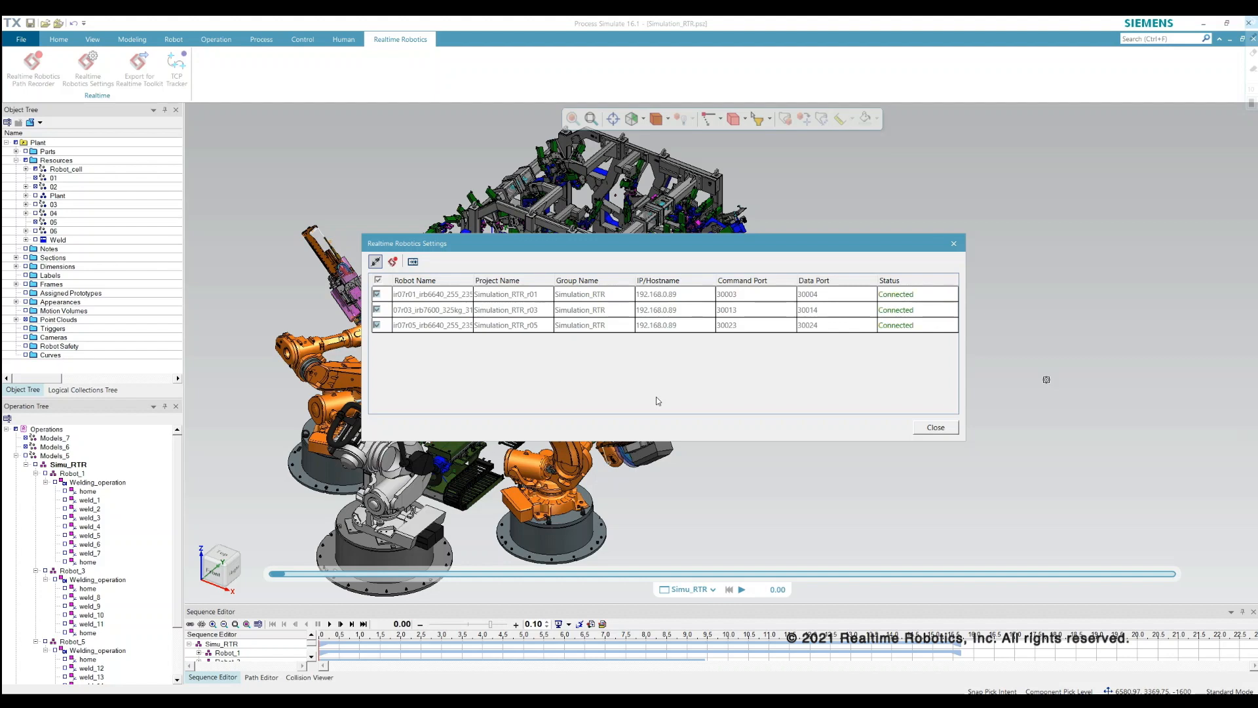
pyautogui.click(933, 426)
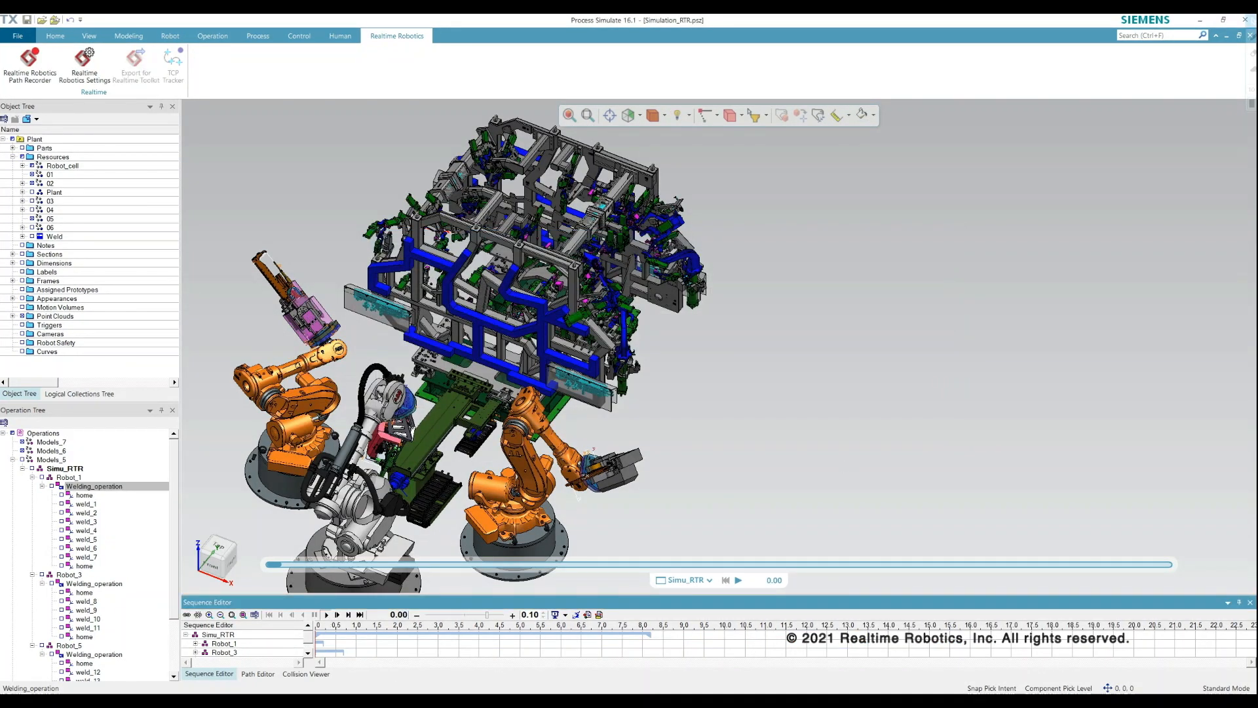
# - Play the Simu_RTR sequence and watch the three robots weld alongside the live view
pyautogui.click(325, 615)
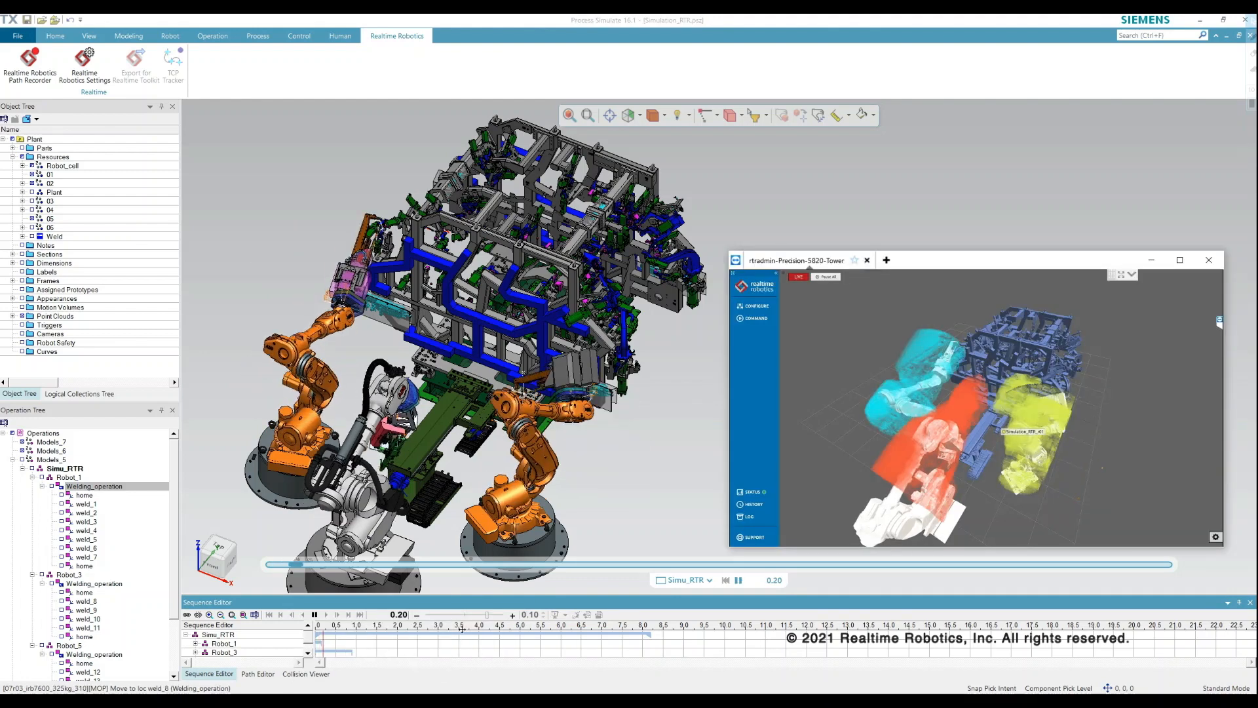
pyautogui.click(313, 615)
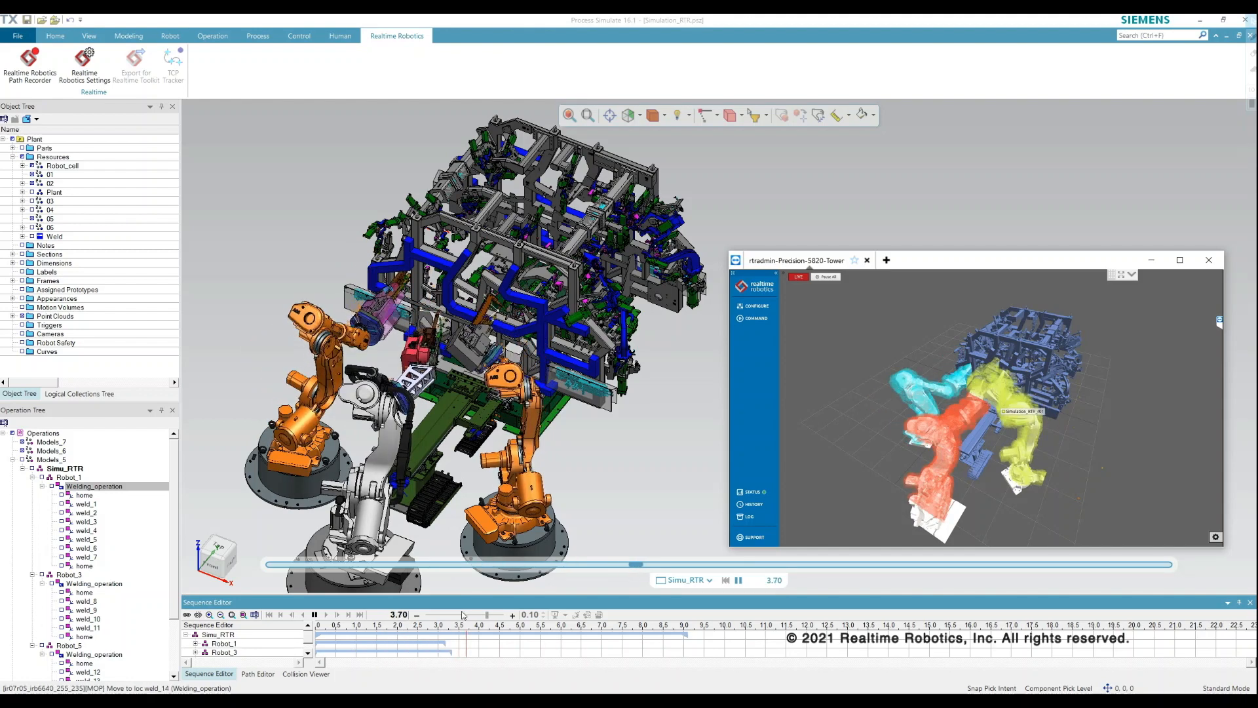
pyautogui.click(314, 614)
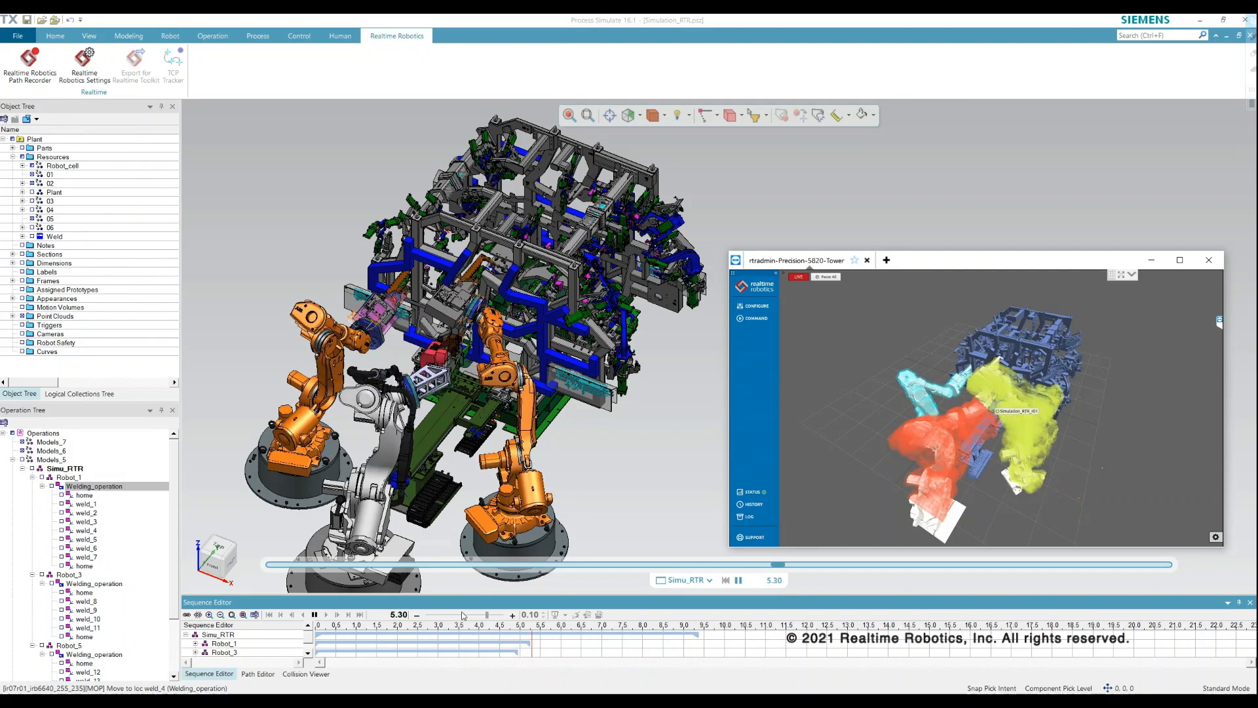
pyautogui.click(313, 615)
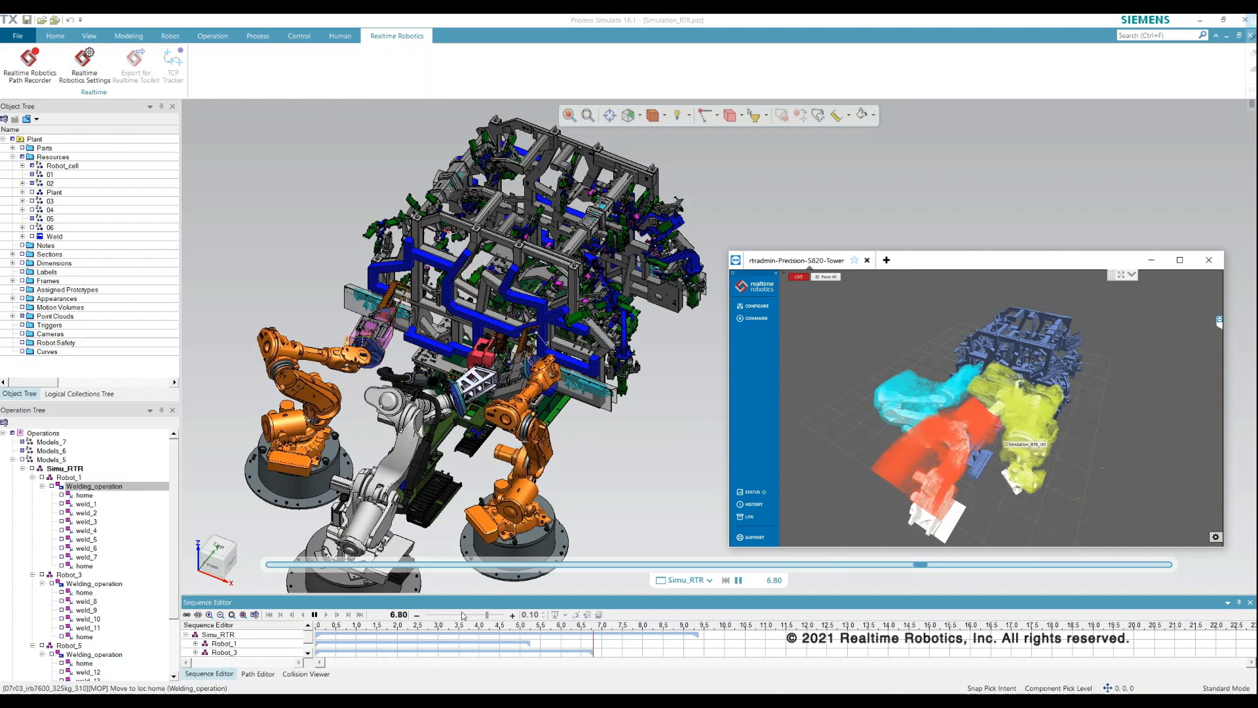
pyautogui.click(313, 614)
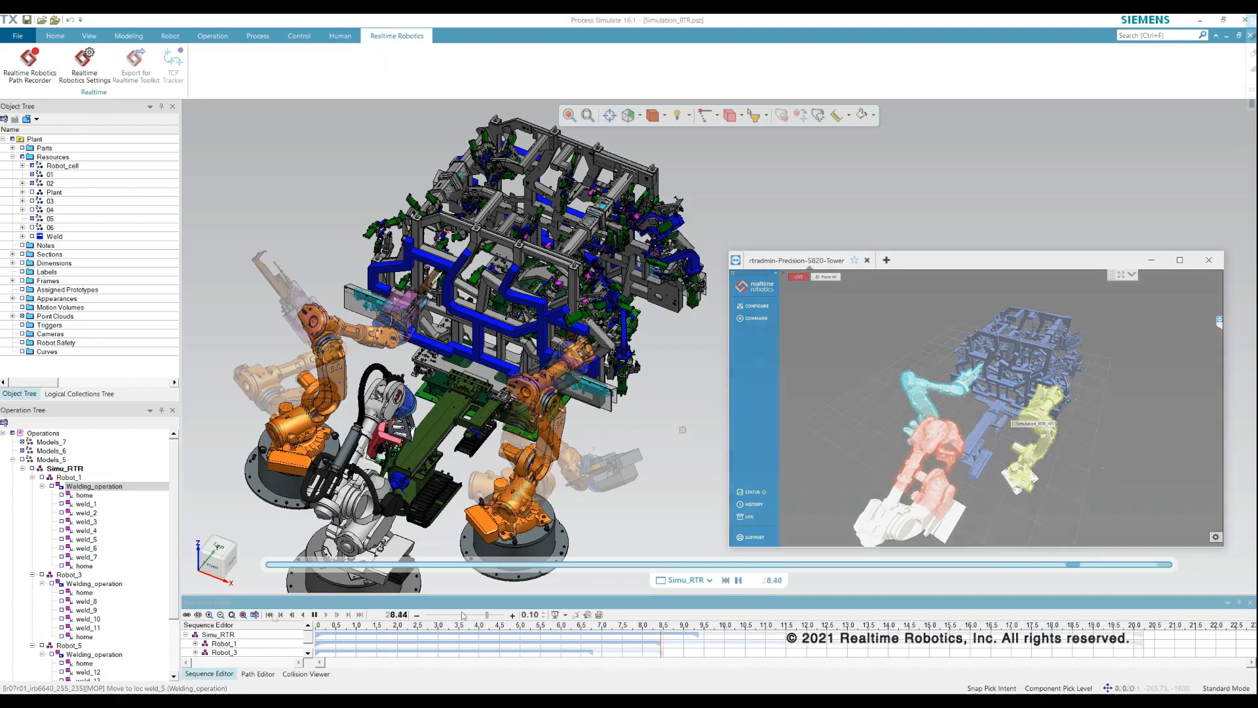